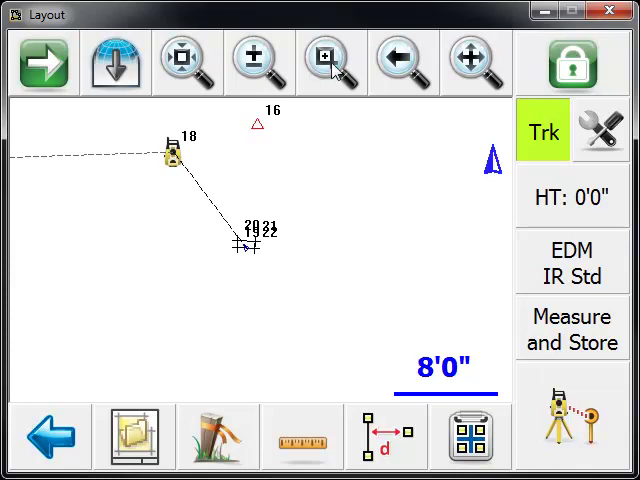
Zoom the map with a box around points 19–22 and go back to the Layout menu.
click(332, 62)
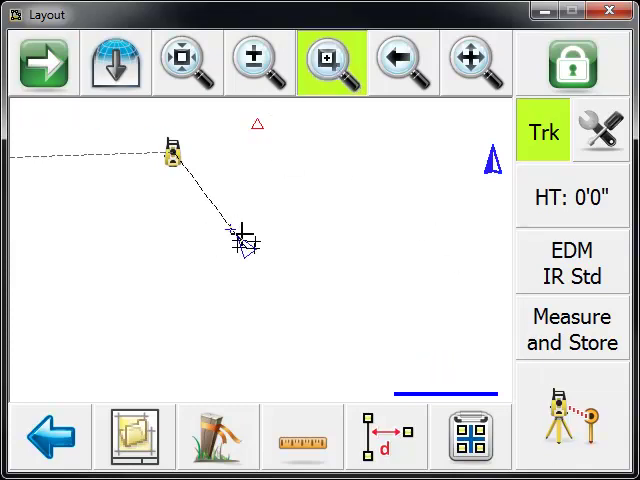
click(332, 62)
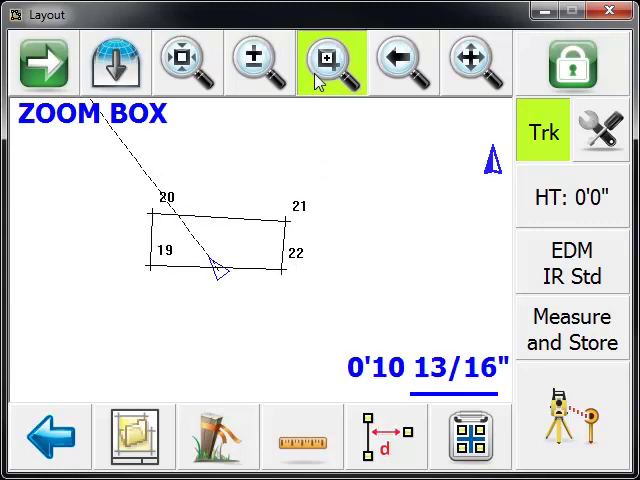
click(330, 64)
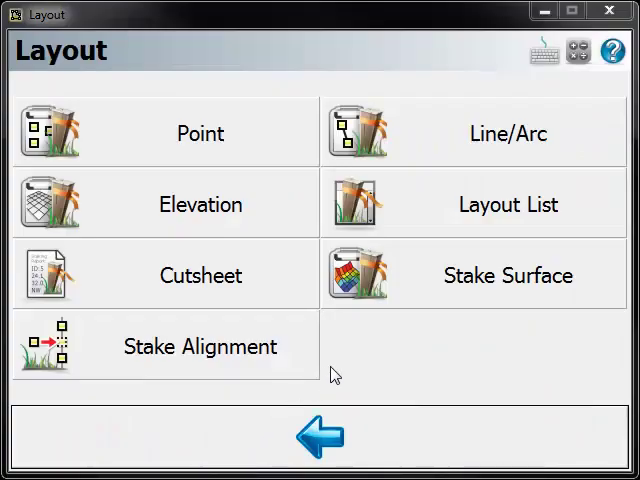
Search the layout list for points by ID, entering the range starting '19-'.
click(508, 204)
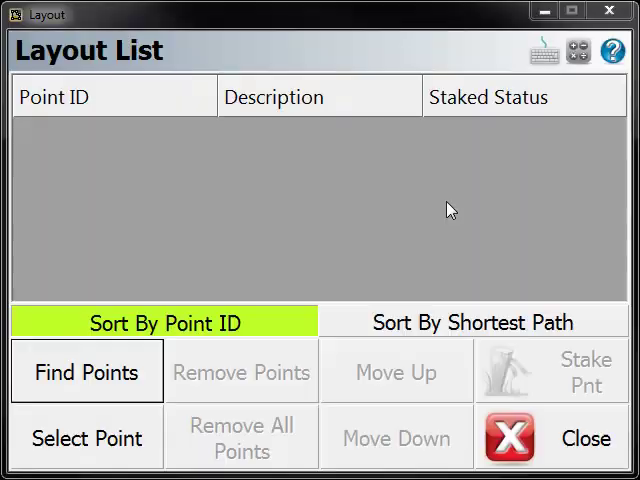
mouse_move(104, 396)
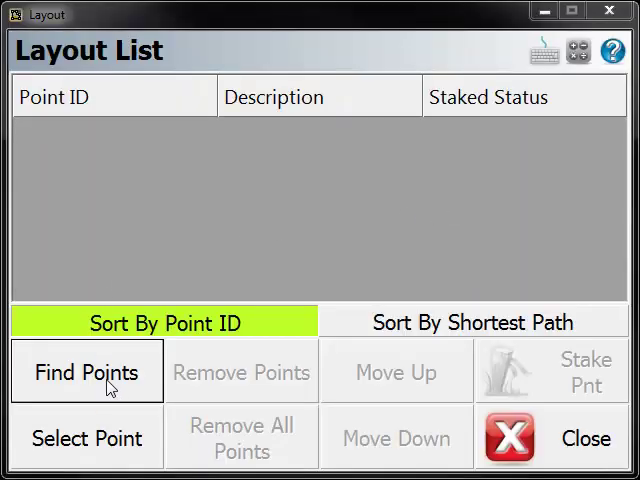
click(84, 372)
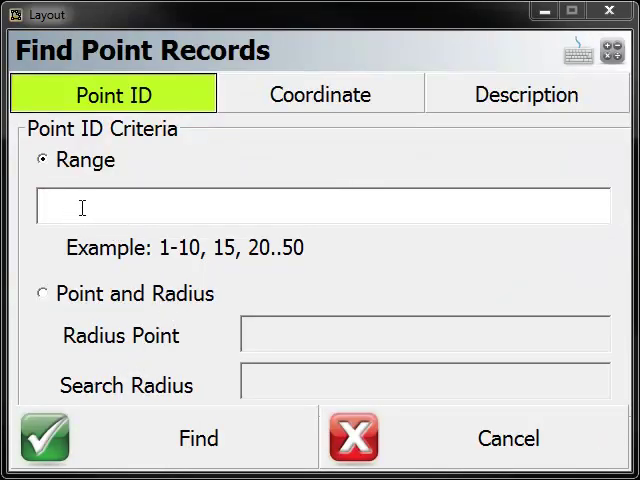
mouse_move(118, 436)
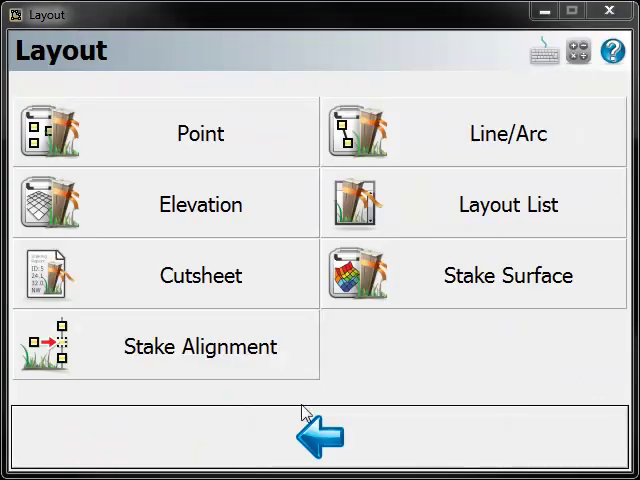
click(508, 204)
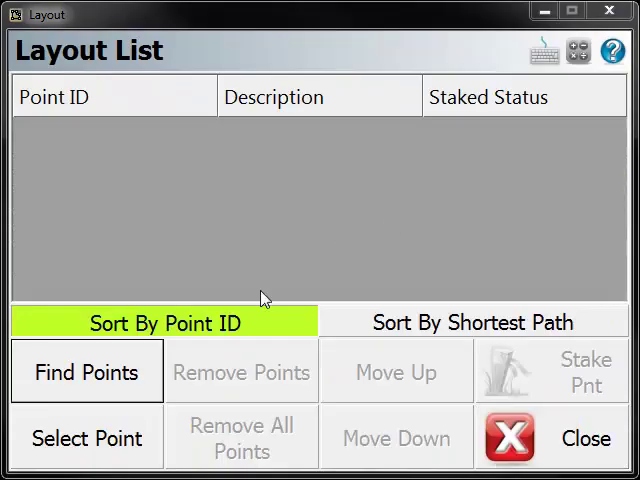
click(88, 372)
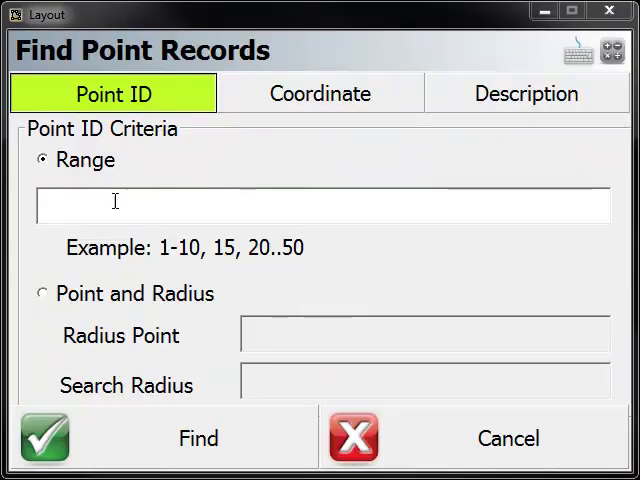
text(19-)
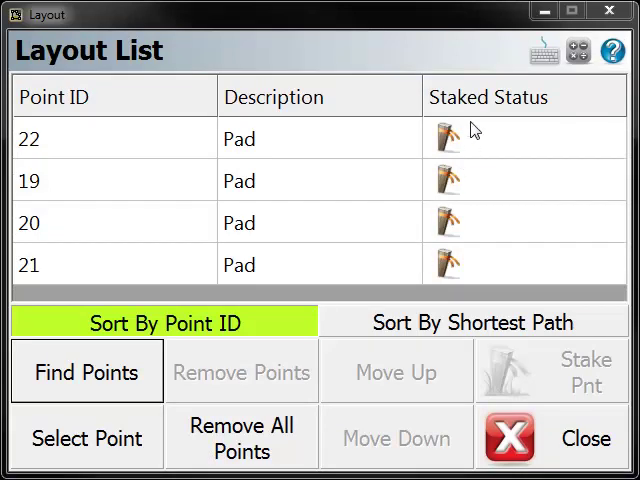
mouse_move(522, 318)
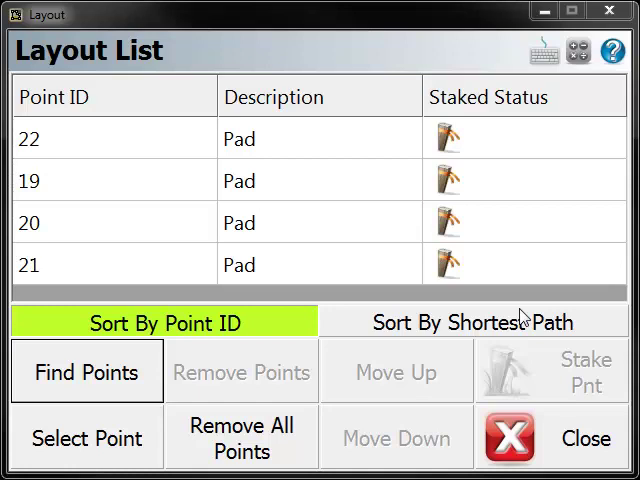
mouse_move(240, 194)
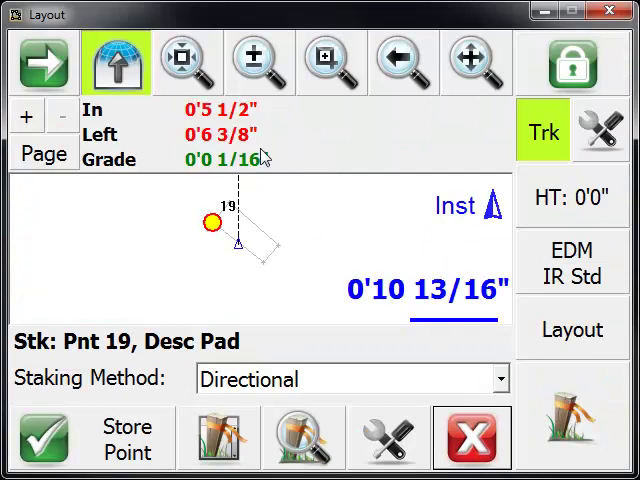
mouse_move(252, 314)
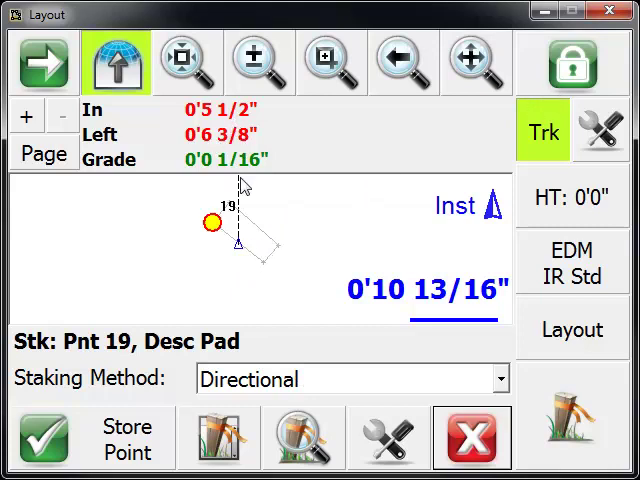
mouse_move(248, 130)
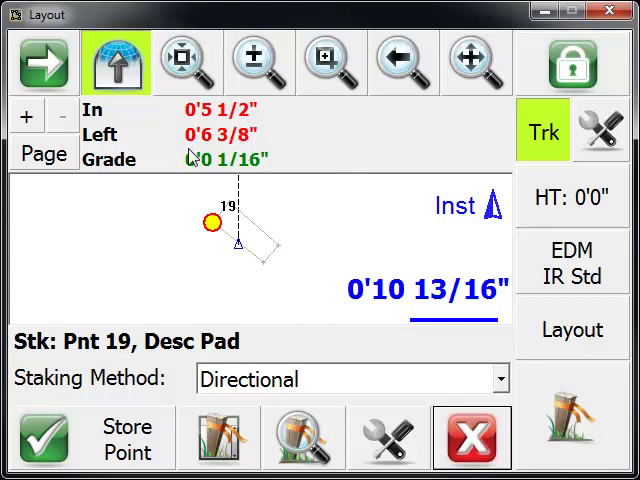
mouse_move(262, 200)
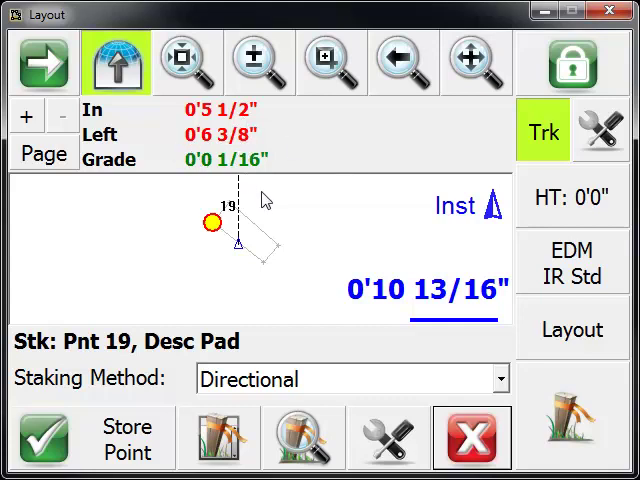
mouse_move(308, 162)
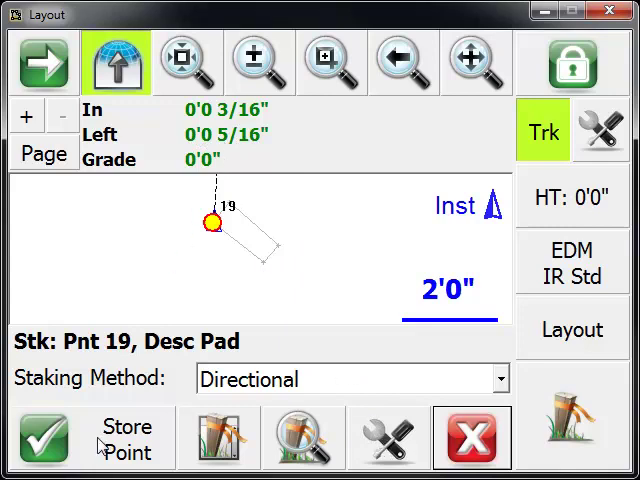
mouse_move(272, 380)
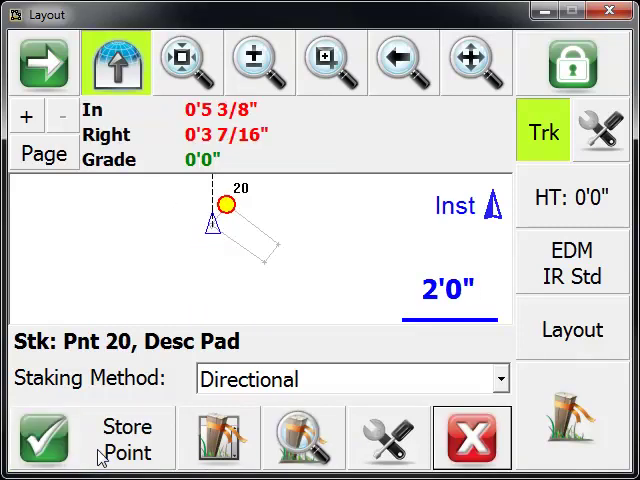
mouse_move(220, 438)
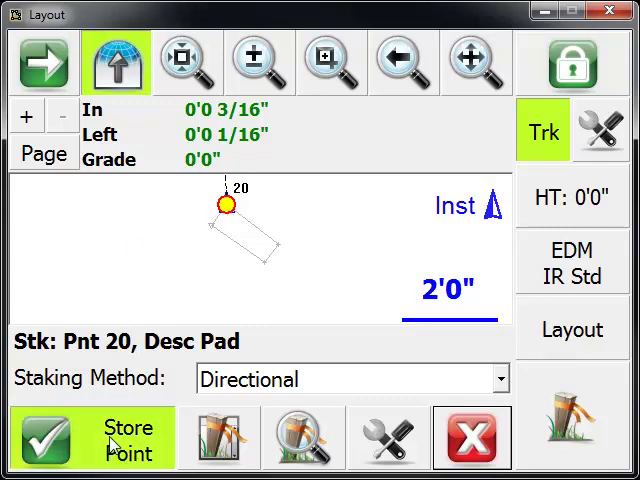
Store point 20 once the rod is within a fraction of an inch.
click(46, 436)
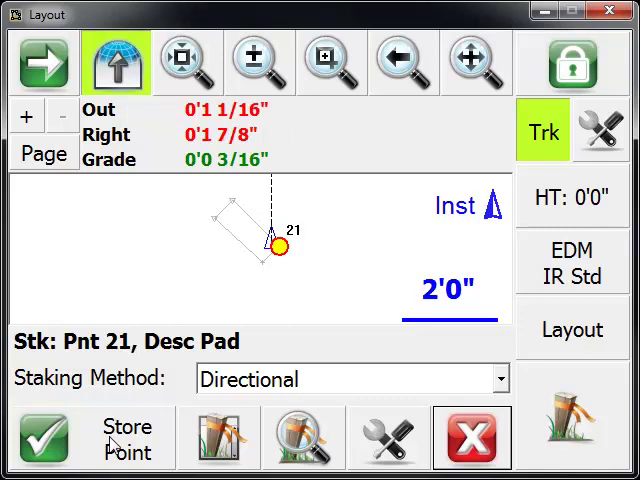
Store point 21 and let guidance advance to point 22.
click(298, 438)
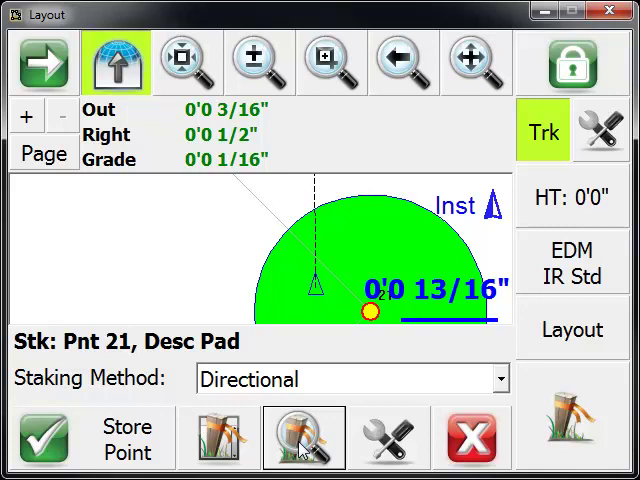
mouse_move(364, 340)
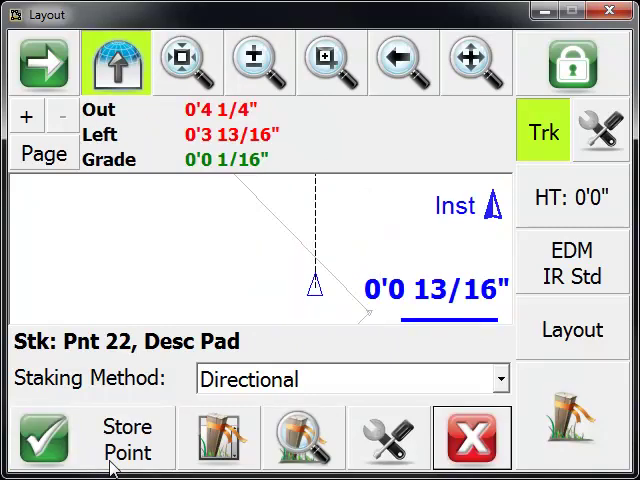
mouse_move(218, 438)
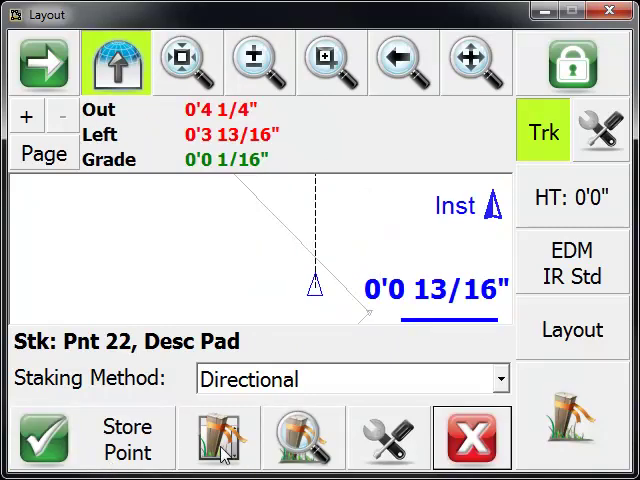
Review the layout list showing points 19, 20 and 21 marked staked.
click(218, 436)
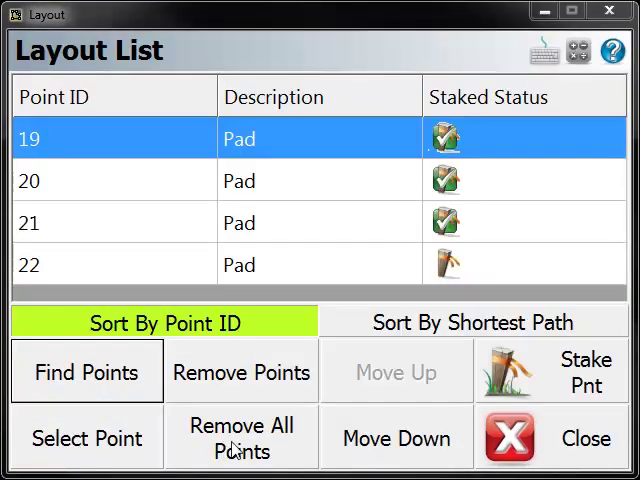
mouse_move(420, 184)
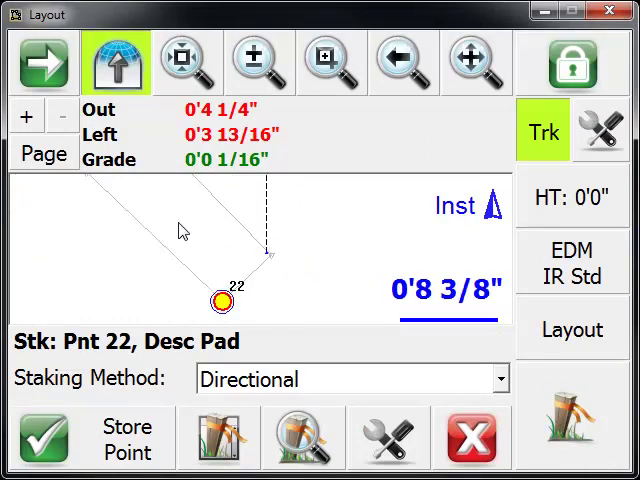
mouse_move(316, 252)
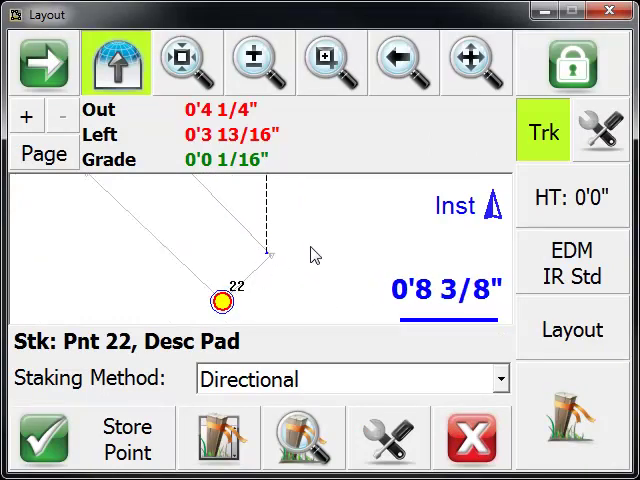
mouse_move(268, 270)
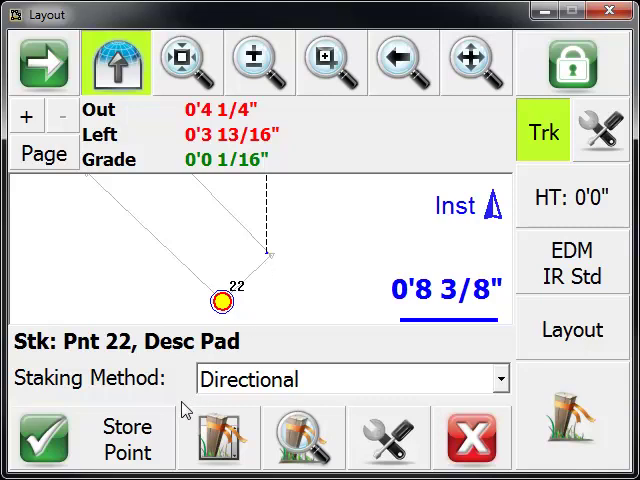
mouse_move(318, 318)
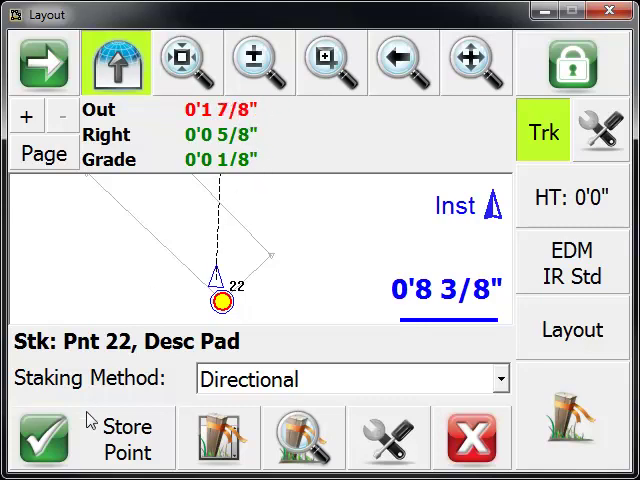
Store point 22, bringing up the tolerance-exceeded results (2 in vs 1 in).
click(44, 438)
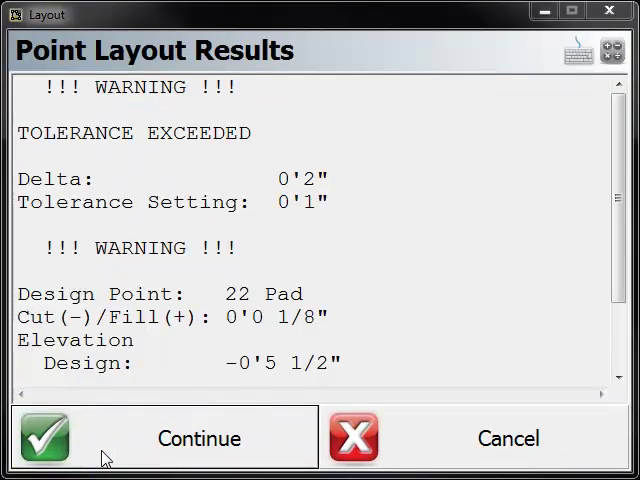
mouse_move(264, 160)
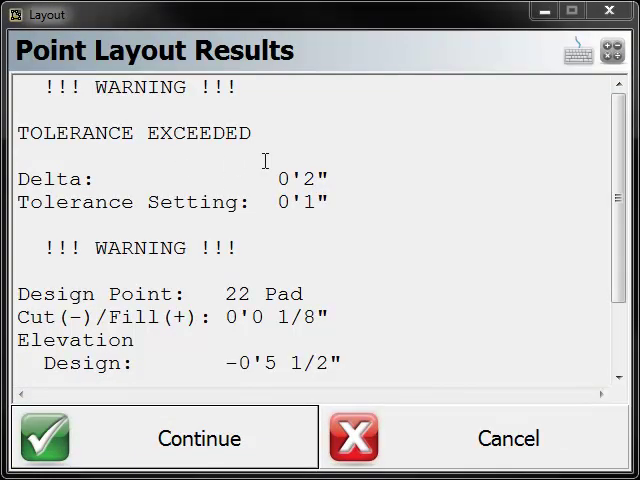
mouse_move(436, 454)
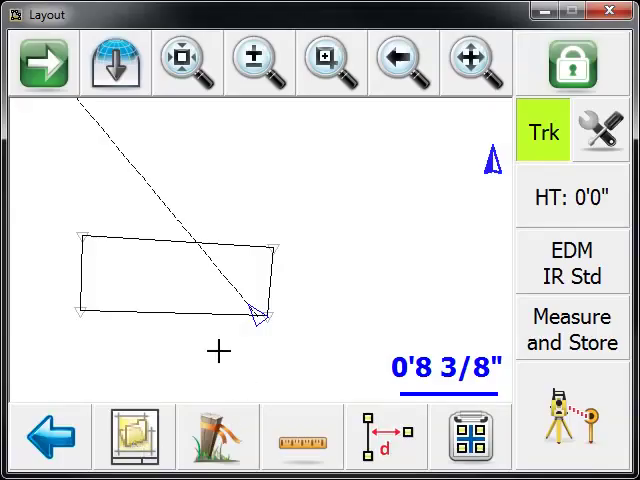
mouse_move(304, 380)
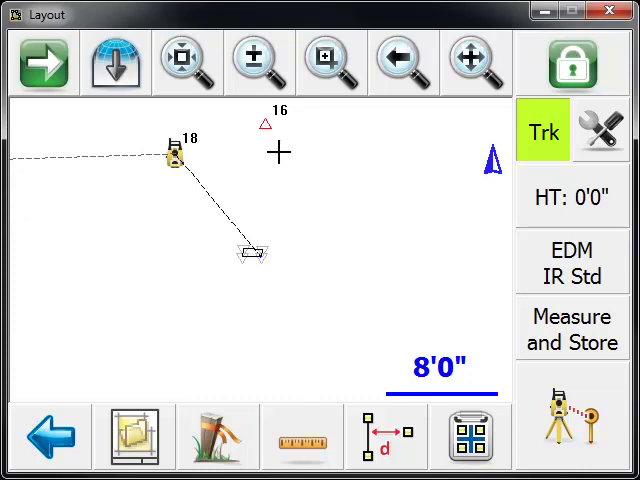
mouse_move(356, 268)
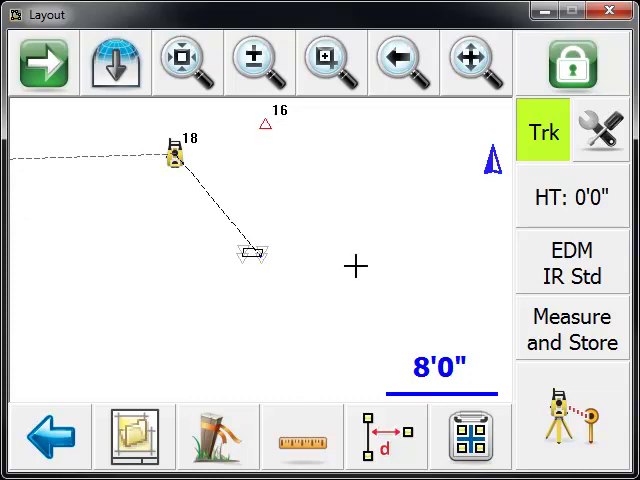